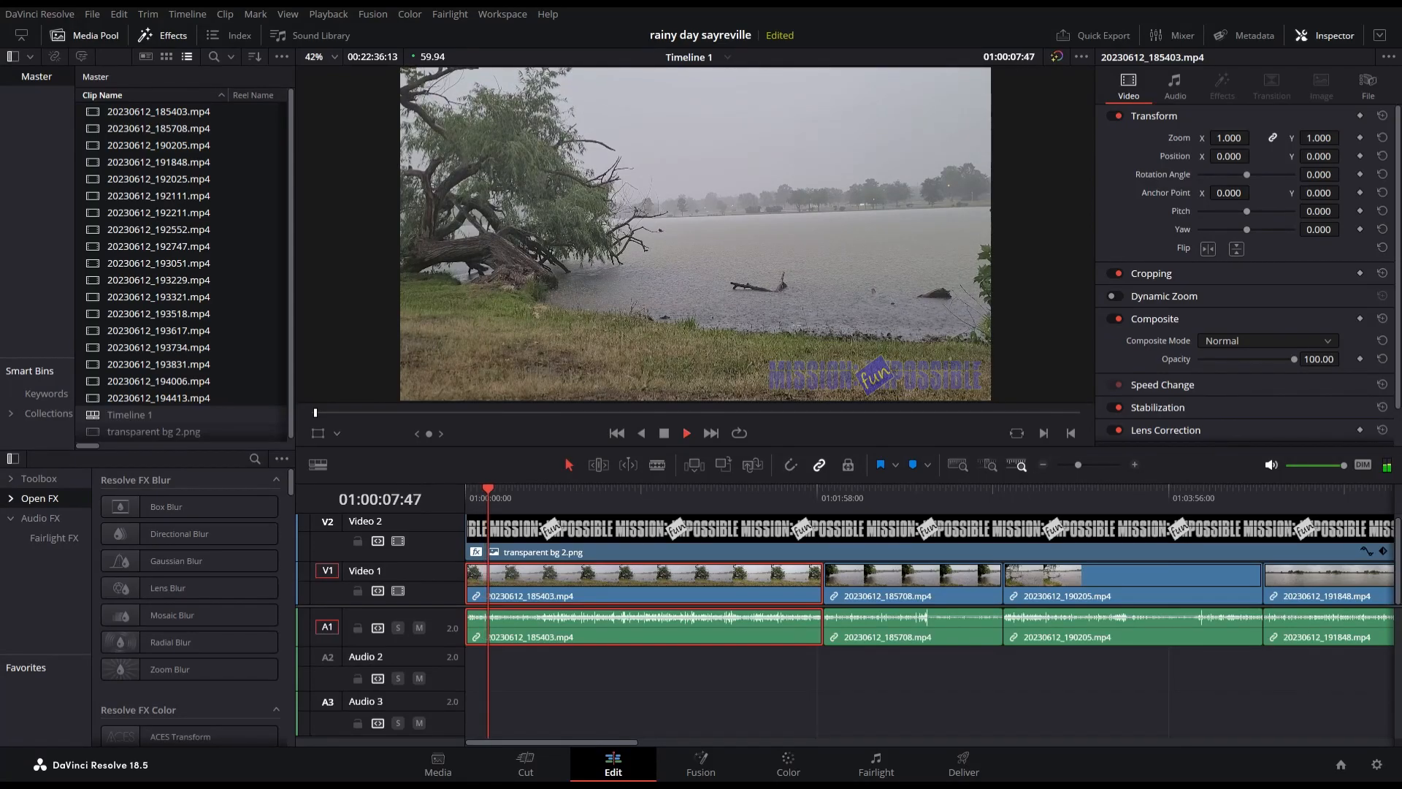
# Step: Select the A1 track header to show Audio 1's track settings
pyautogui.click(685, 434)
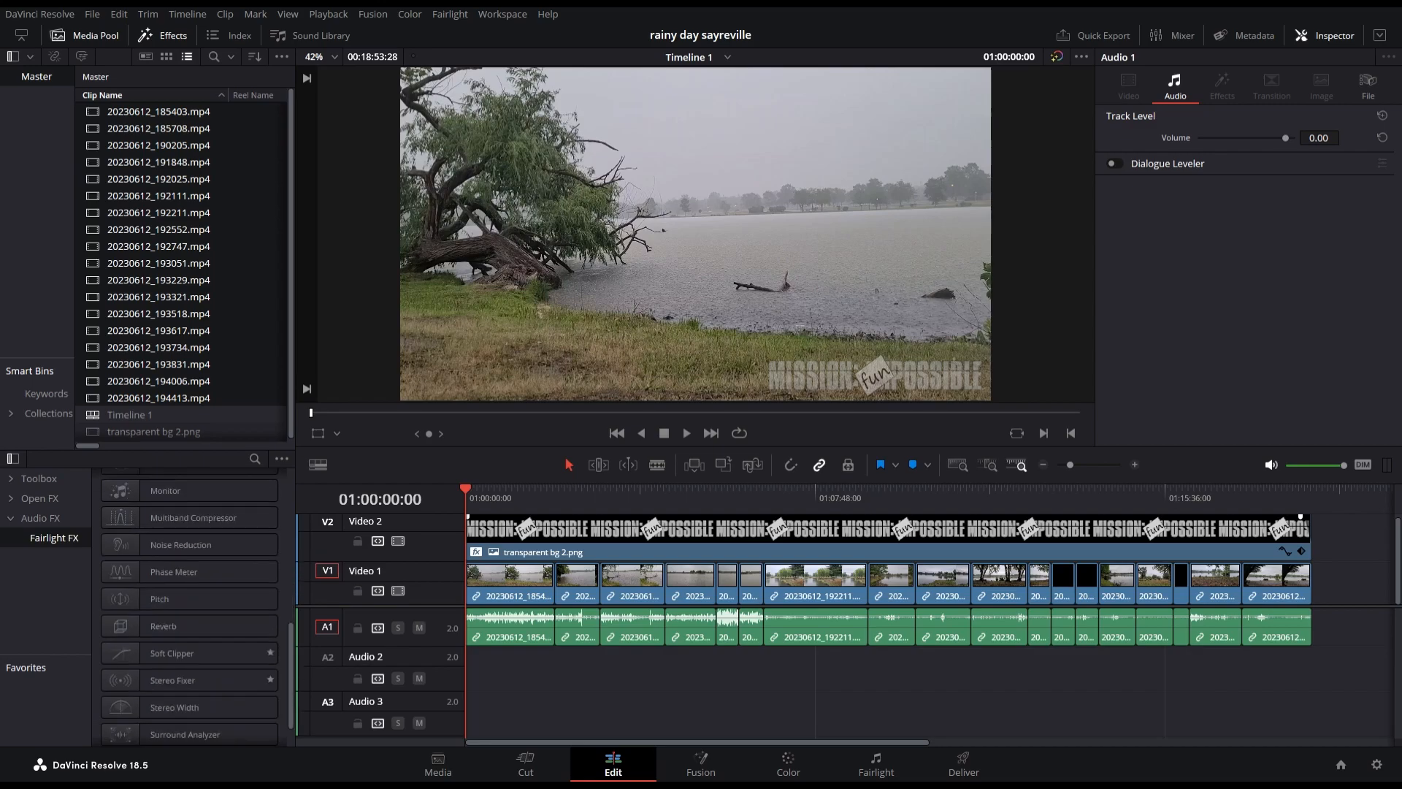
# Step: Review the Vocal Channel plugin window with its ~150 Hz high-pass, then close it
pyautogui.scroll(-3)
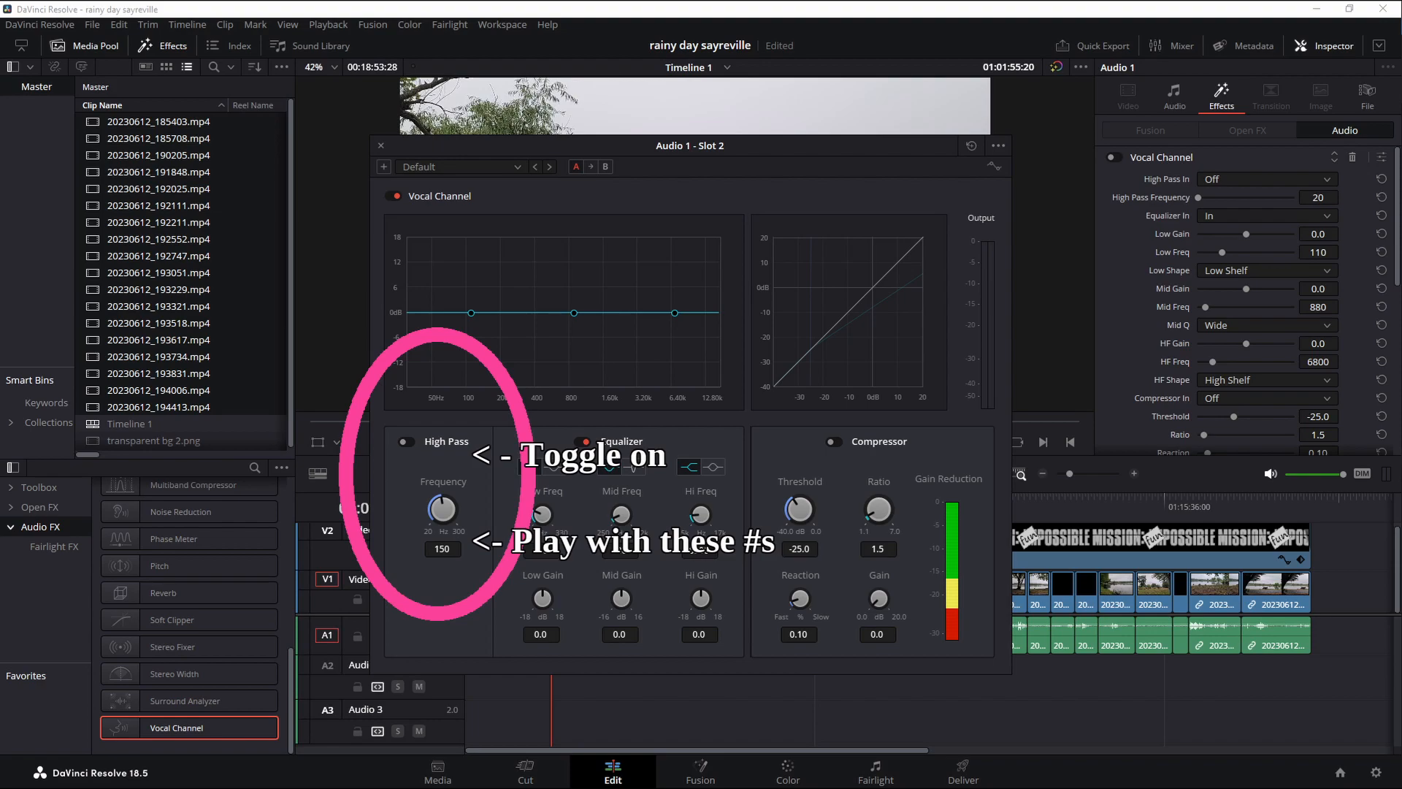
pyautogui.click(379, 145)
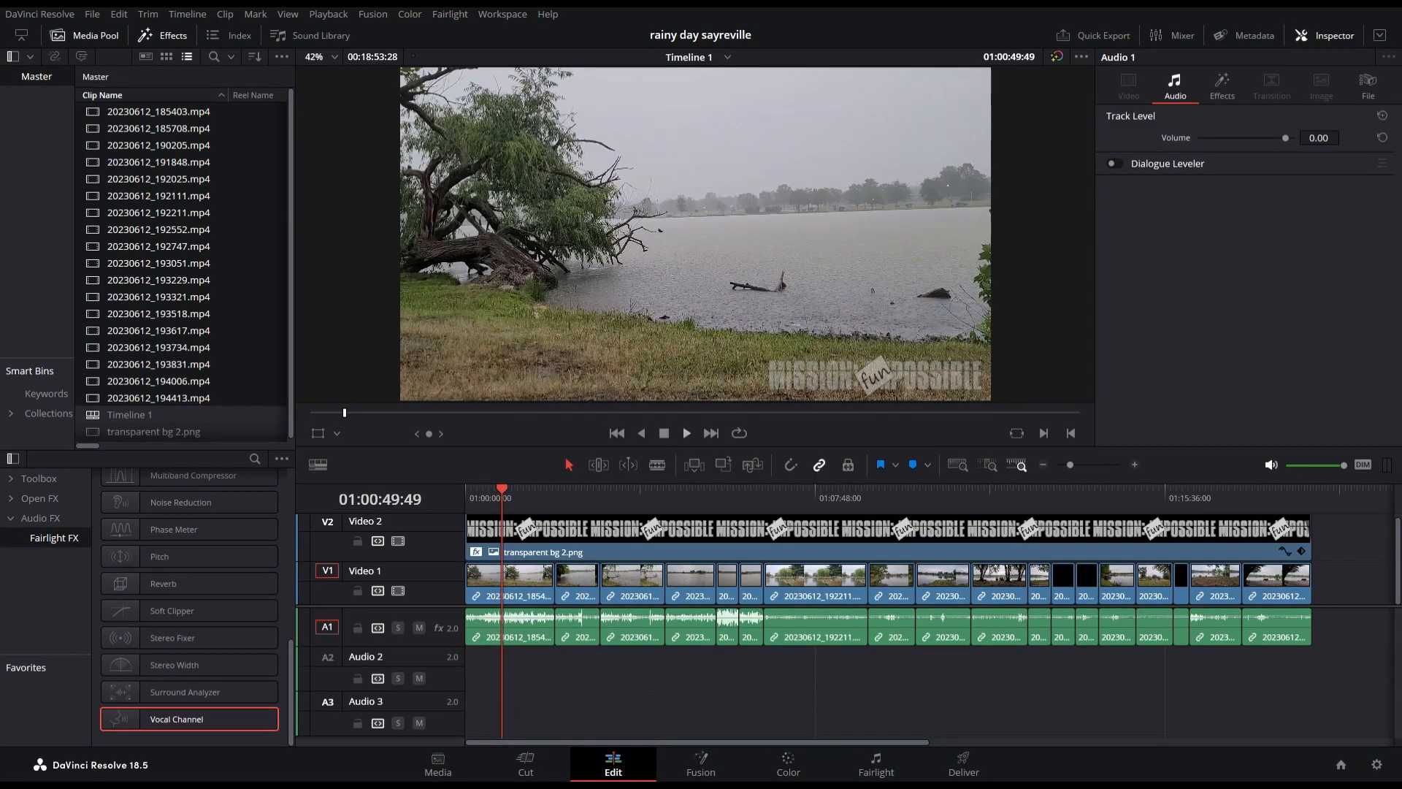
pyautogui.click(685, 433)
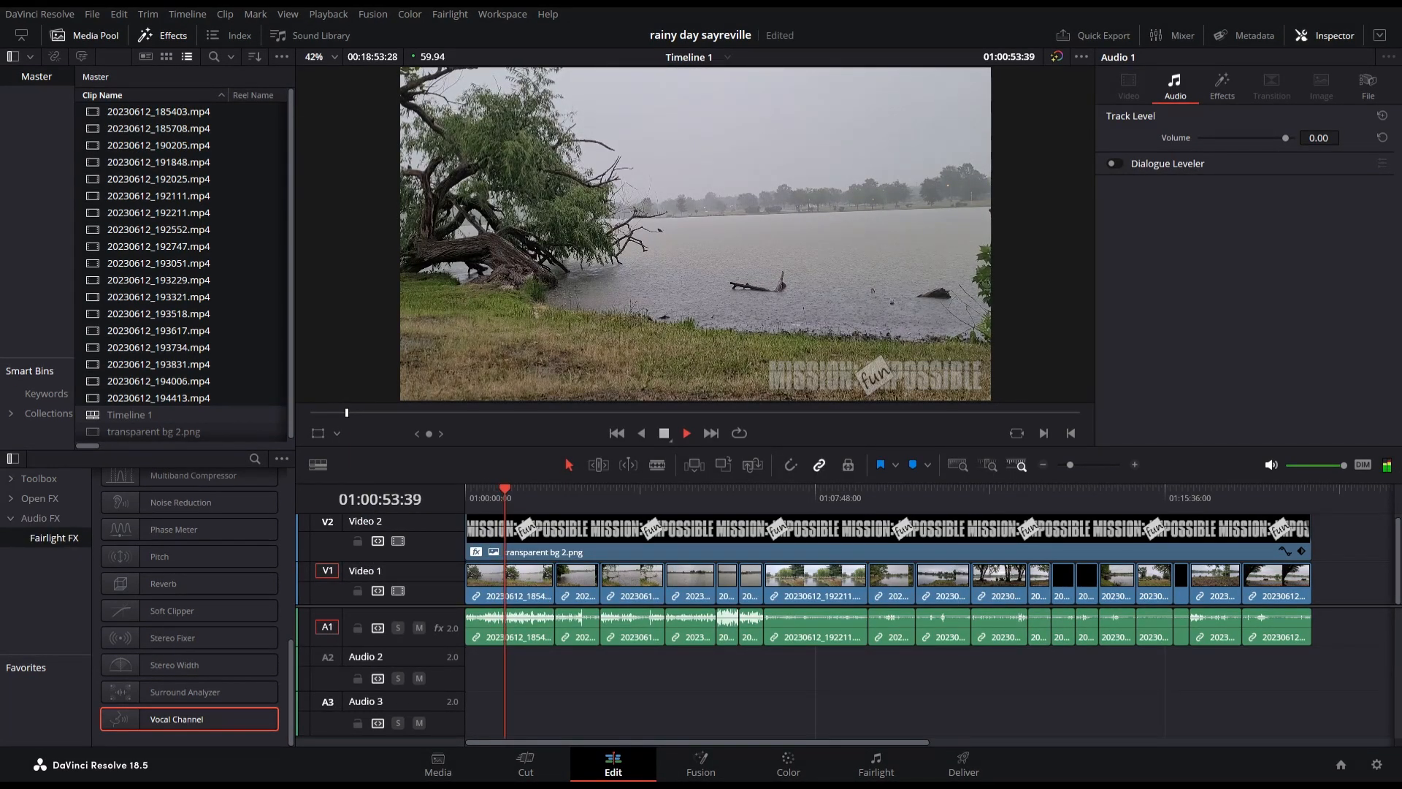
pyautogui.click(686, 433)
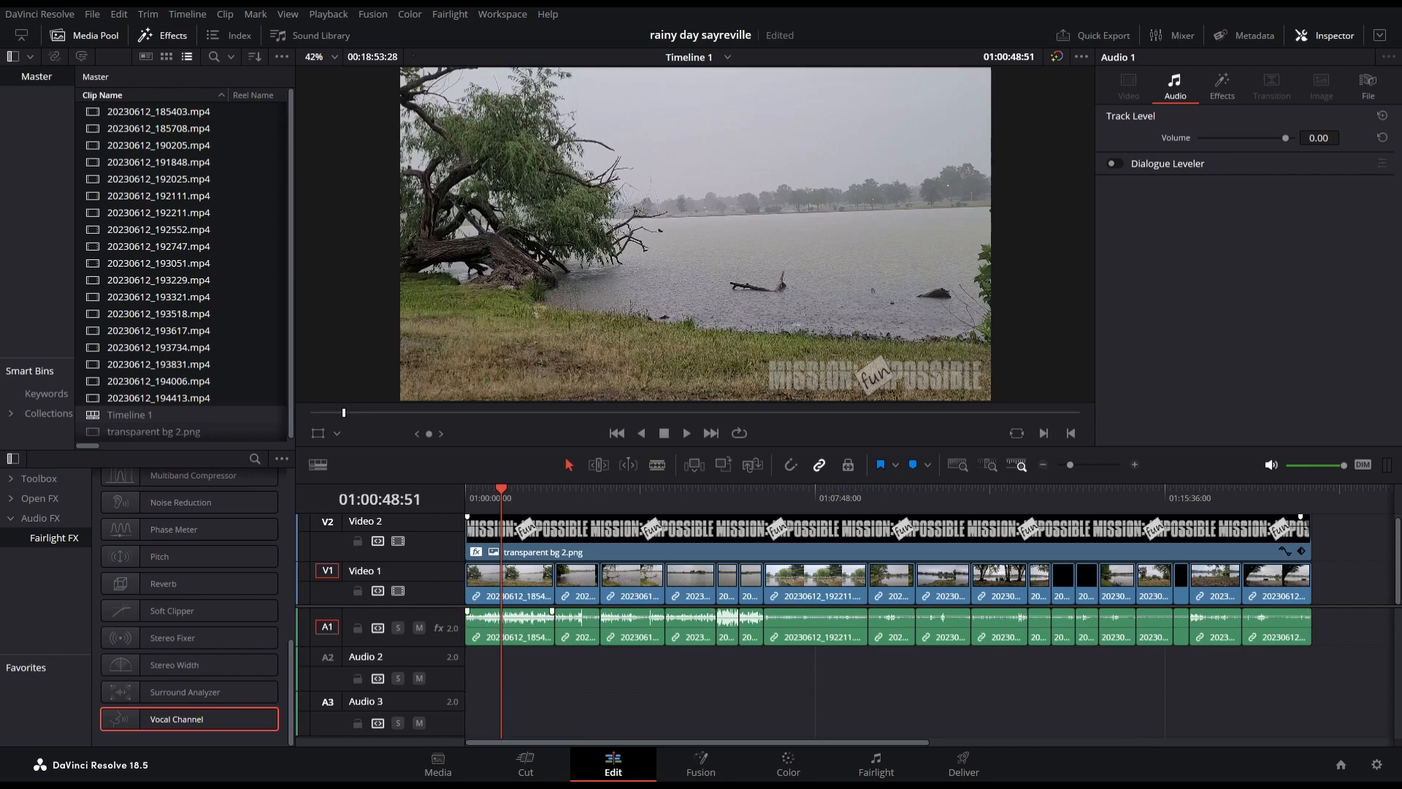
pyautogui.click(510, 626)
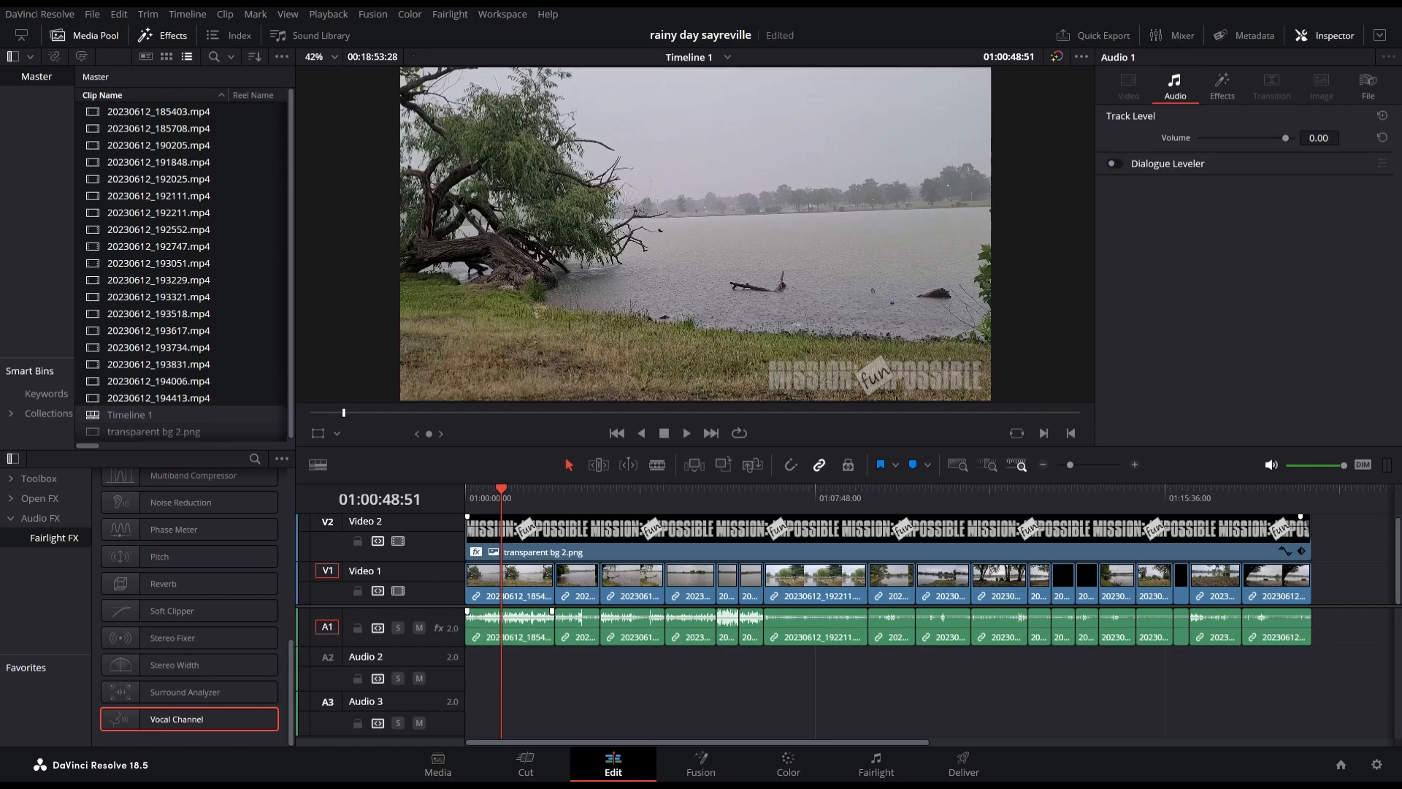
# Step: Turn on the Vocal Channel high pass filter and drop its frequency to 20 Hz
pyautogui.click(1222, 85)
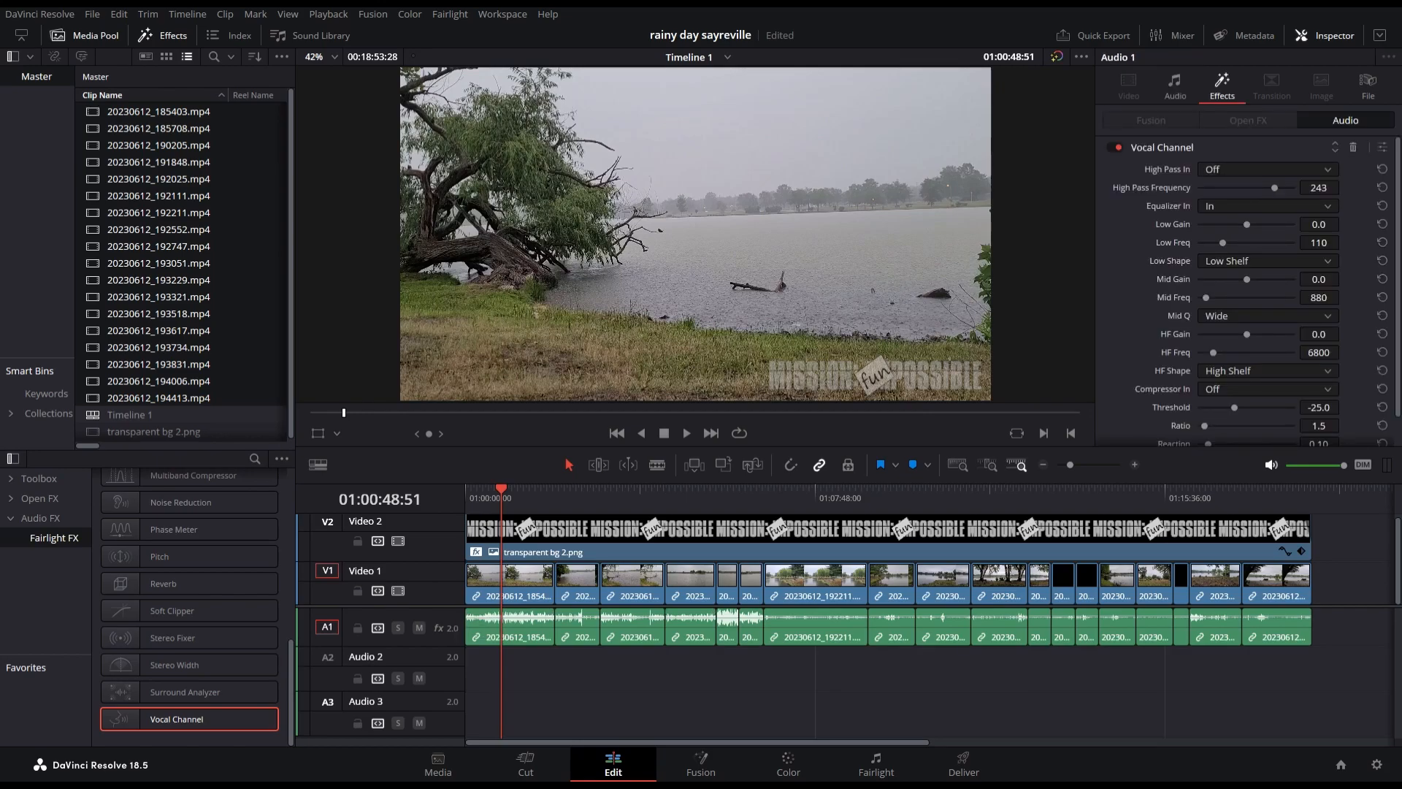
pyautogui.click(1267, 169)
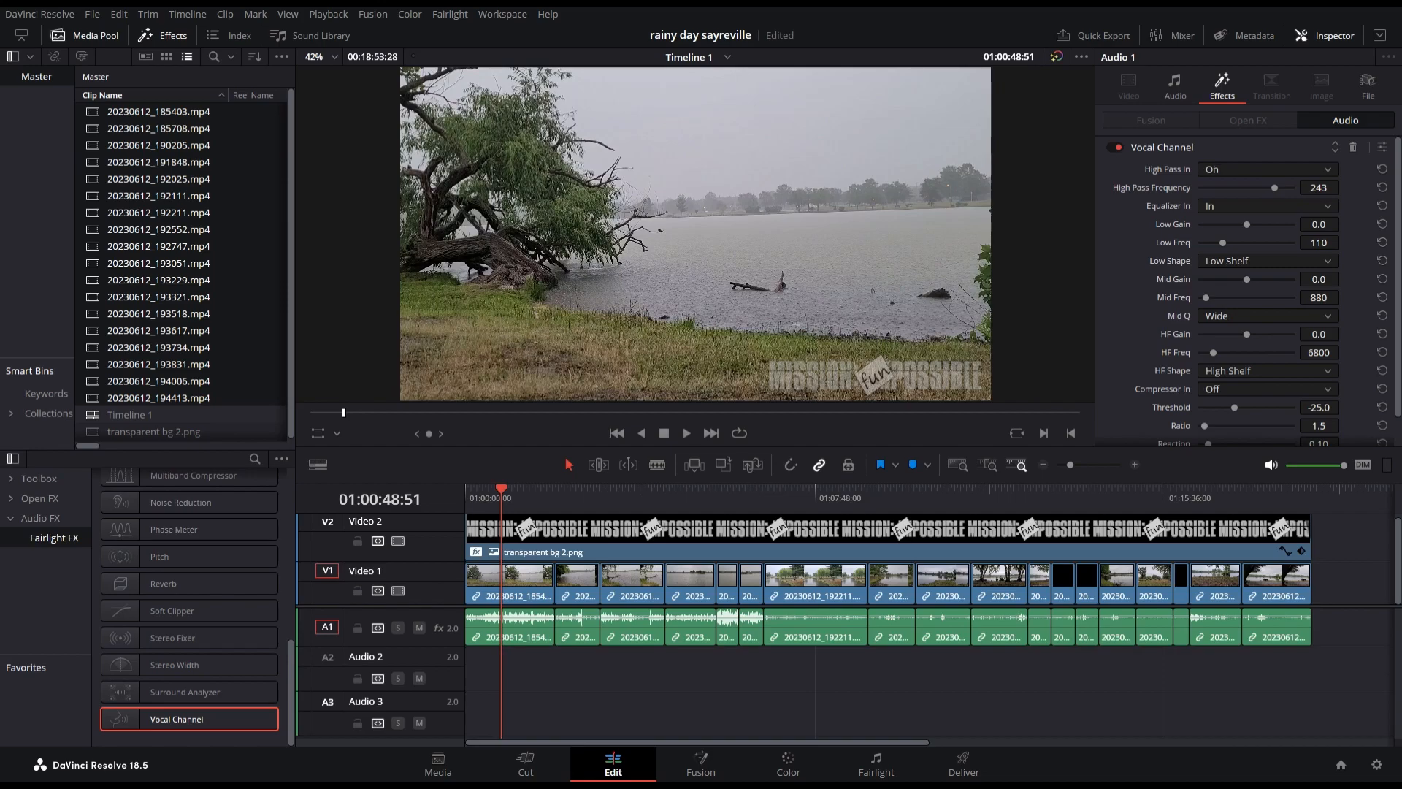
pyautogui.moveTo(1275, 187); pyautogui.dragTo(1199, 187)
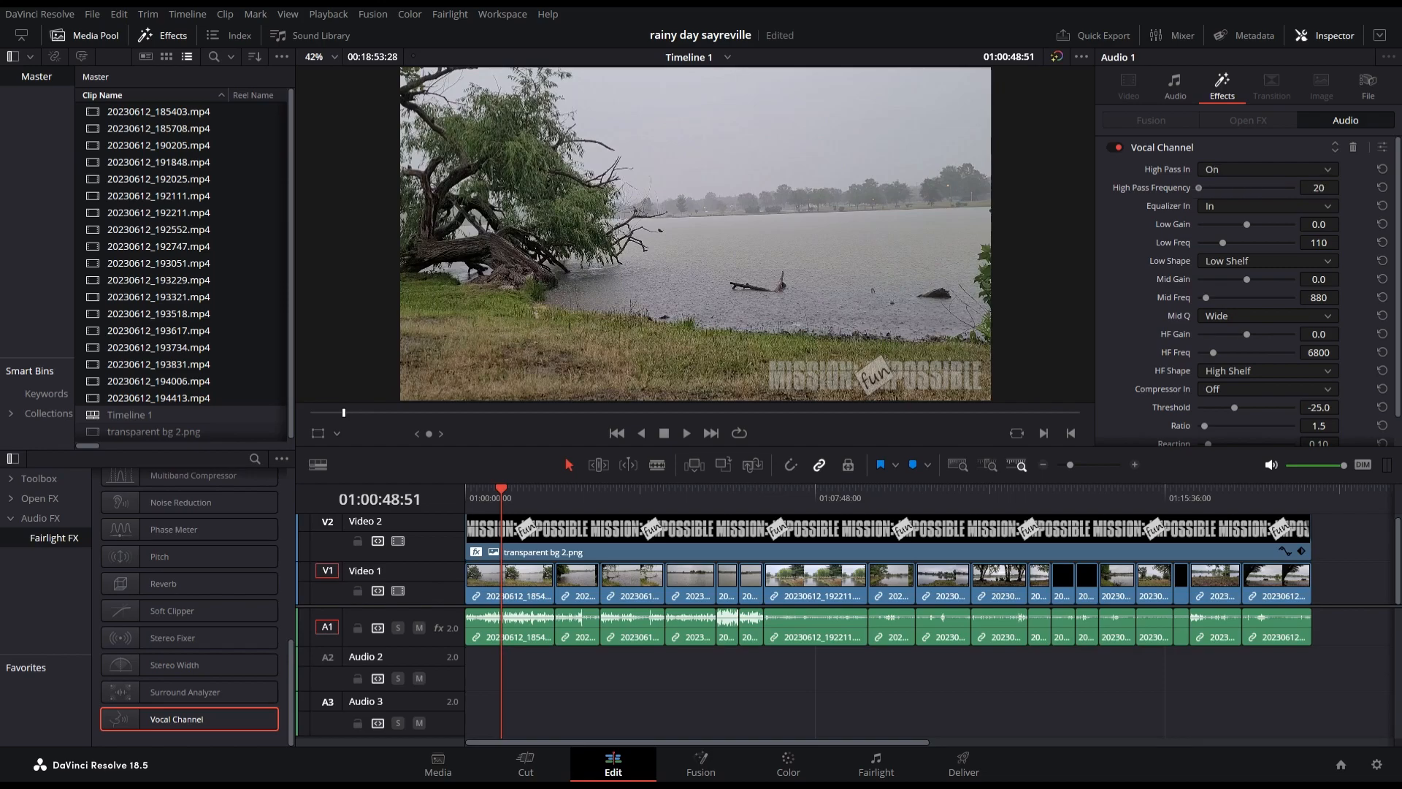
# Step: Play the timeline while raising the high pass frequency through 112 Hz to 300 Hz
pyautogui.click(685, 433)
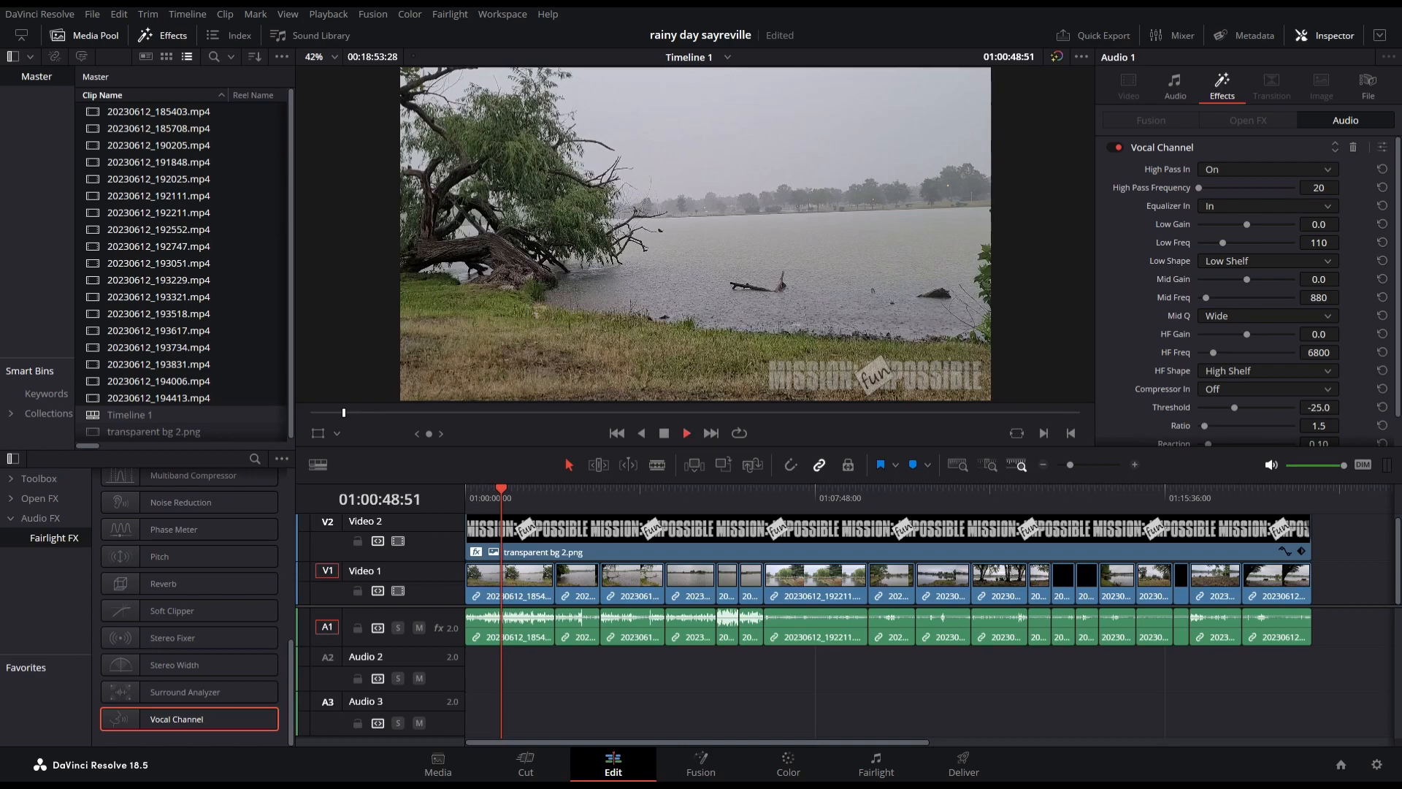
pyautogui.click(685, 433)
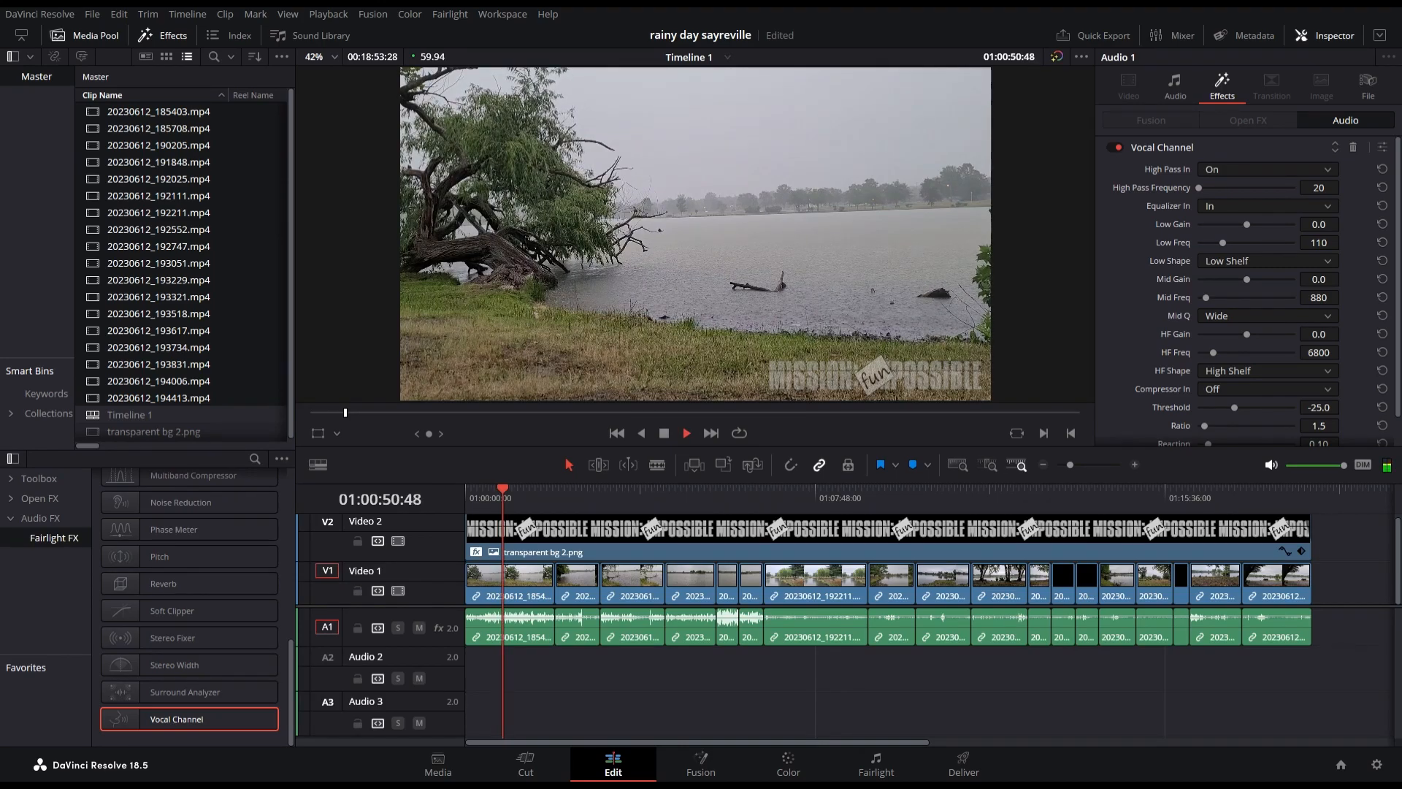
pyautogui.moveTo(1198, 187); pyautogui.dragTo(1230, 187)
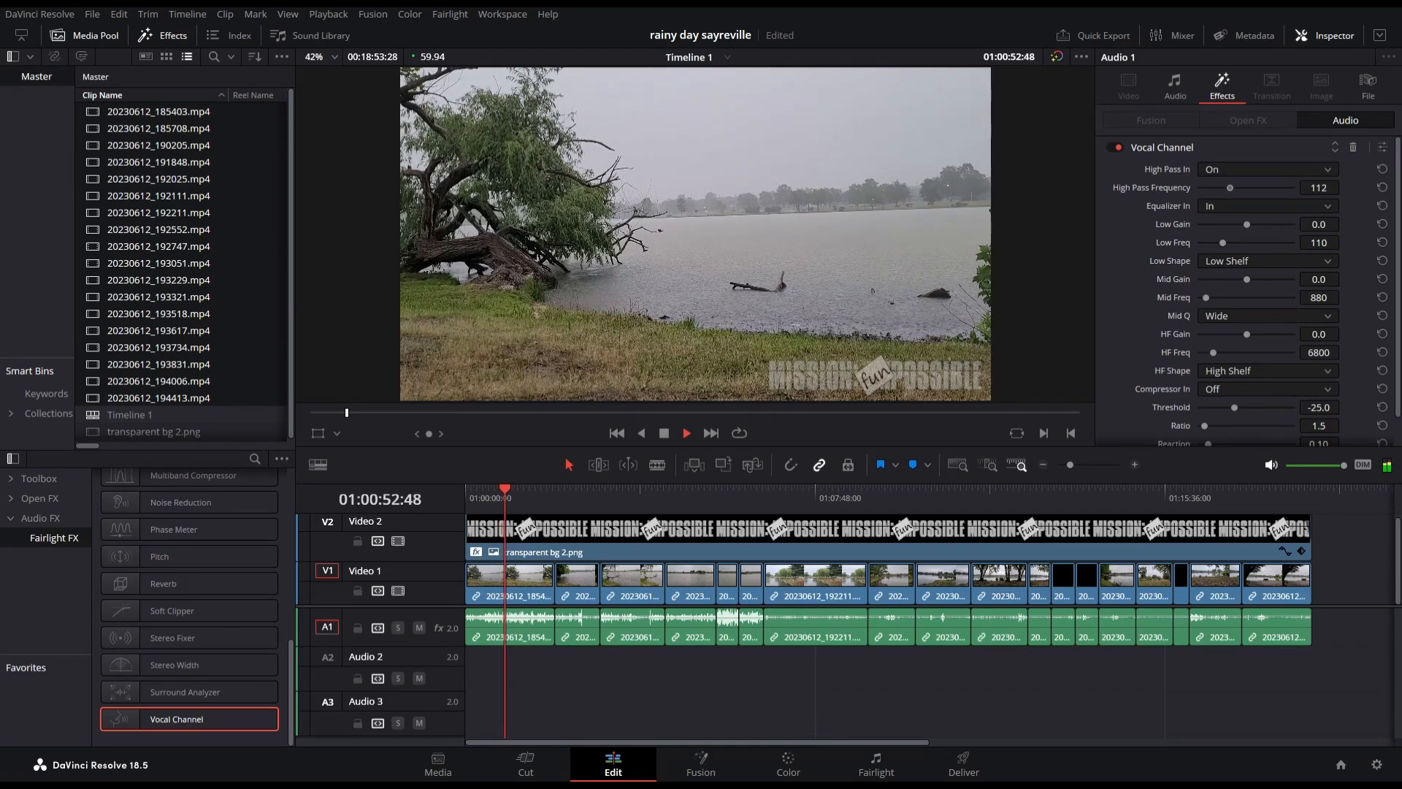
pyautogui.moveTo(1229, 187); pyautogui.dragTo(1292, 187)
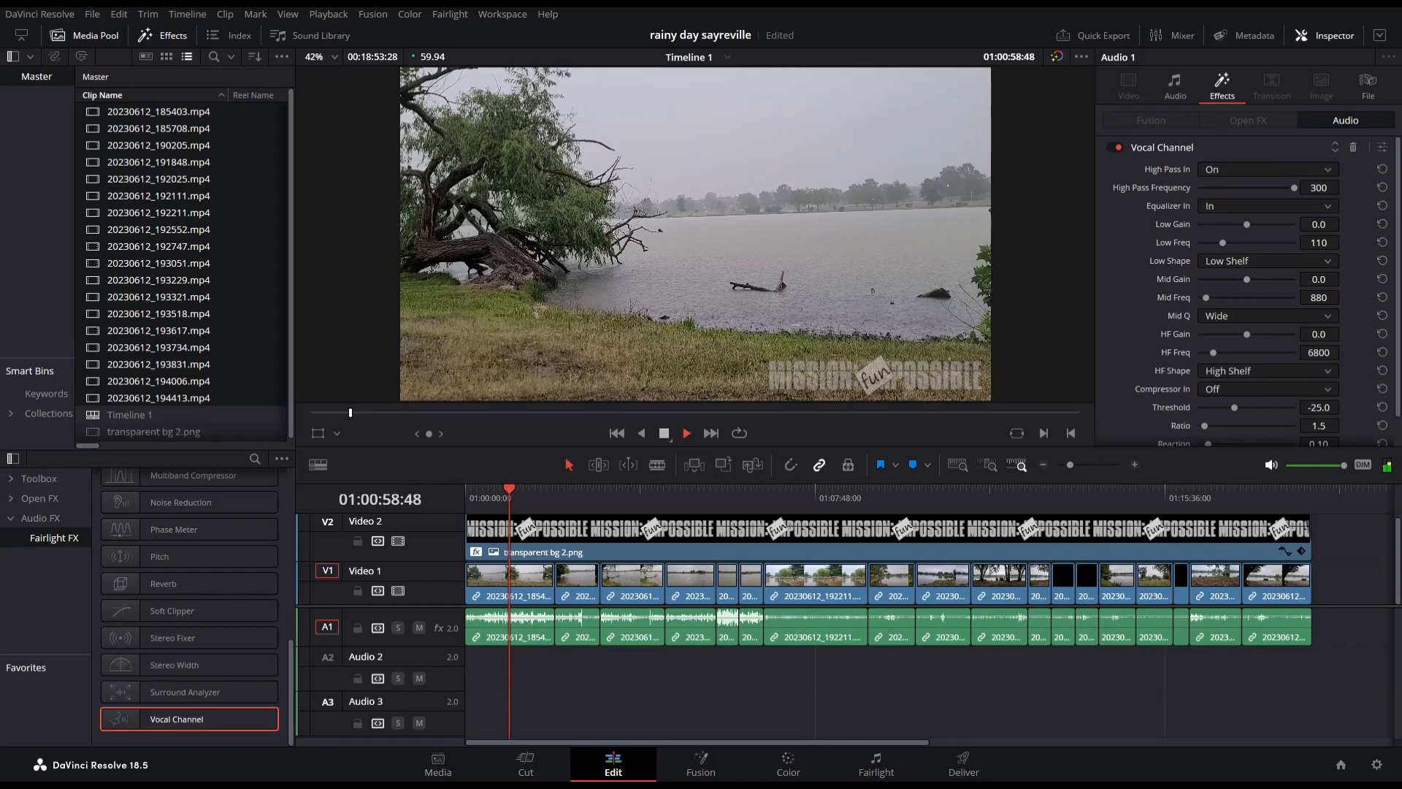
# Step: Keep the timeline playing and lower the High Pass Frequency slider to 37 Hz
pyautogui.click(686, 433)
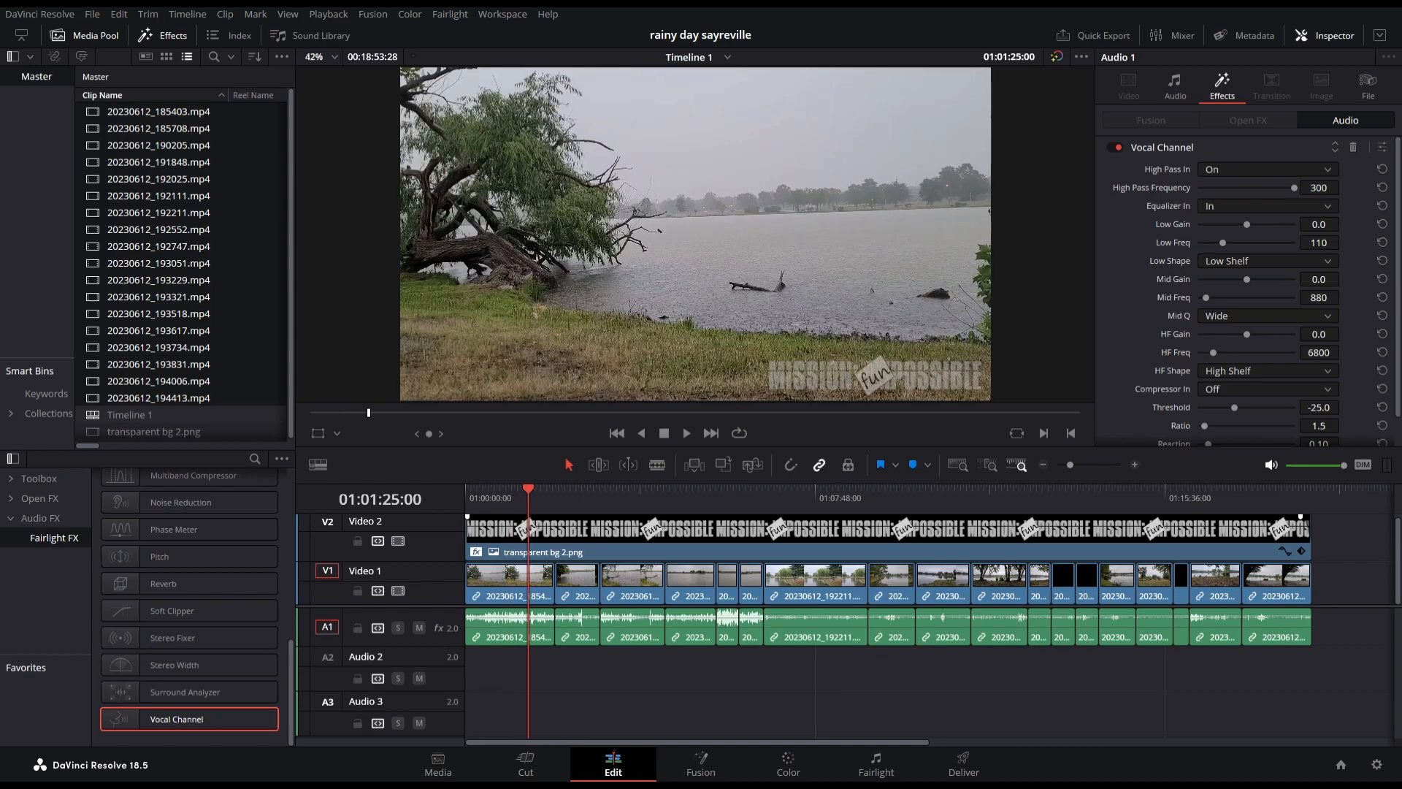
pyautogui.click(685, 433)
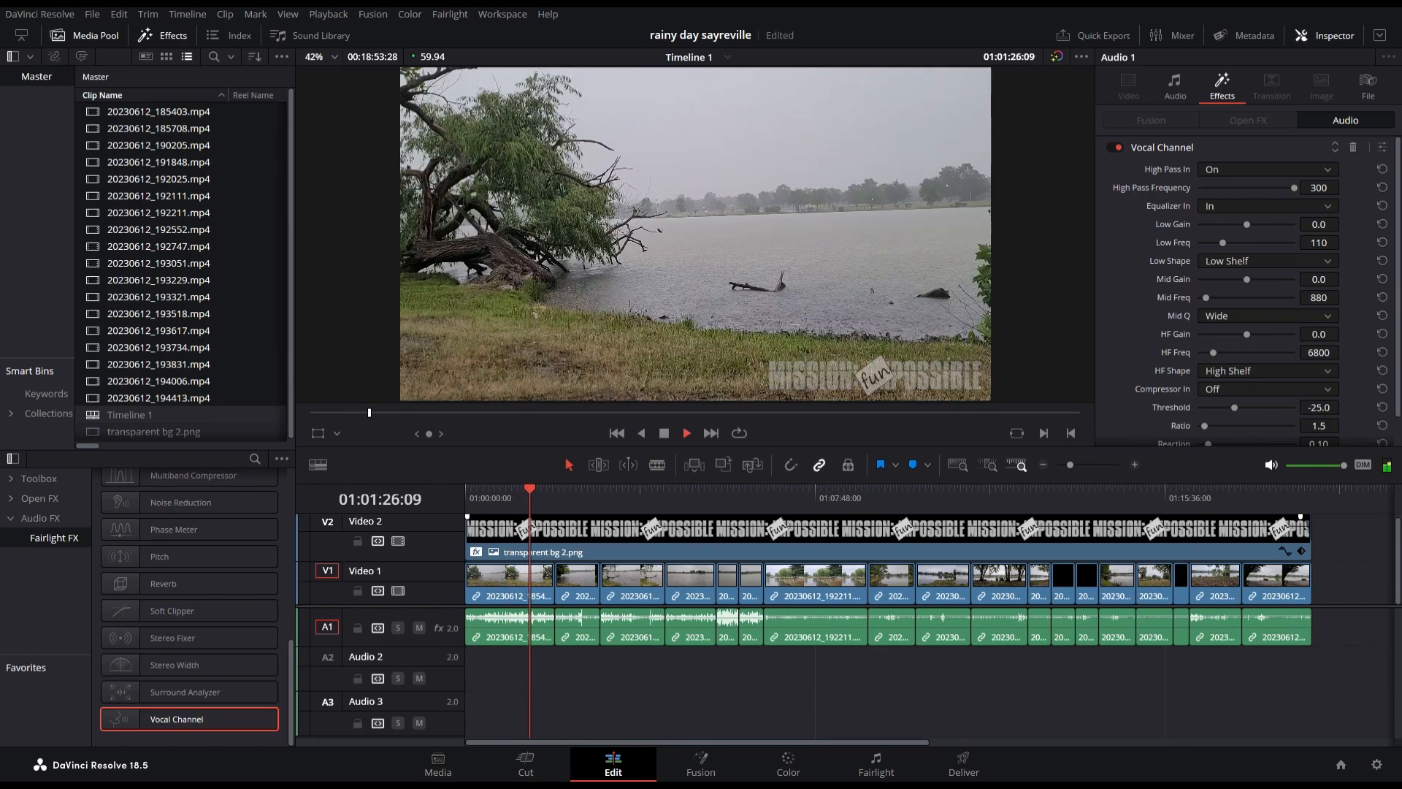
pyautogui.moveTo(1294, 187); pyautogui.dragTo(1207, 187)
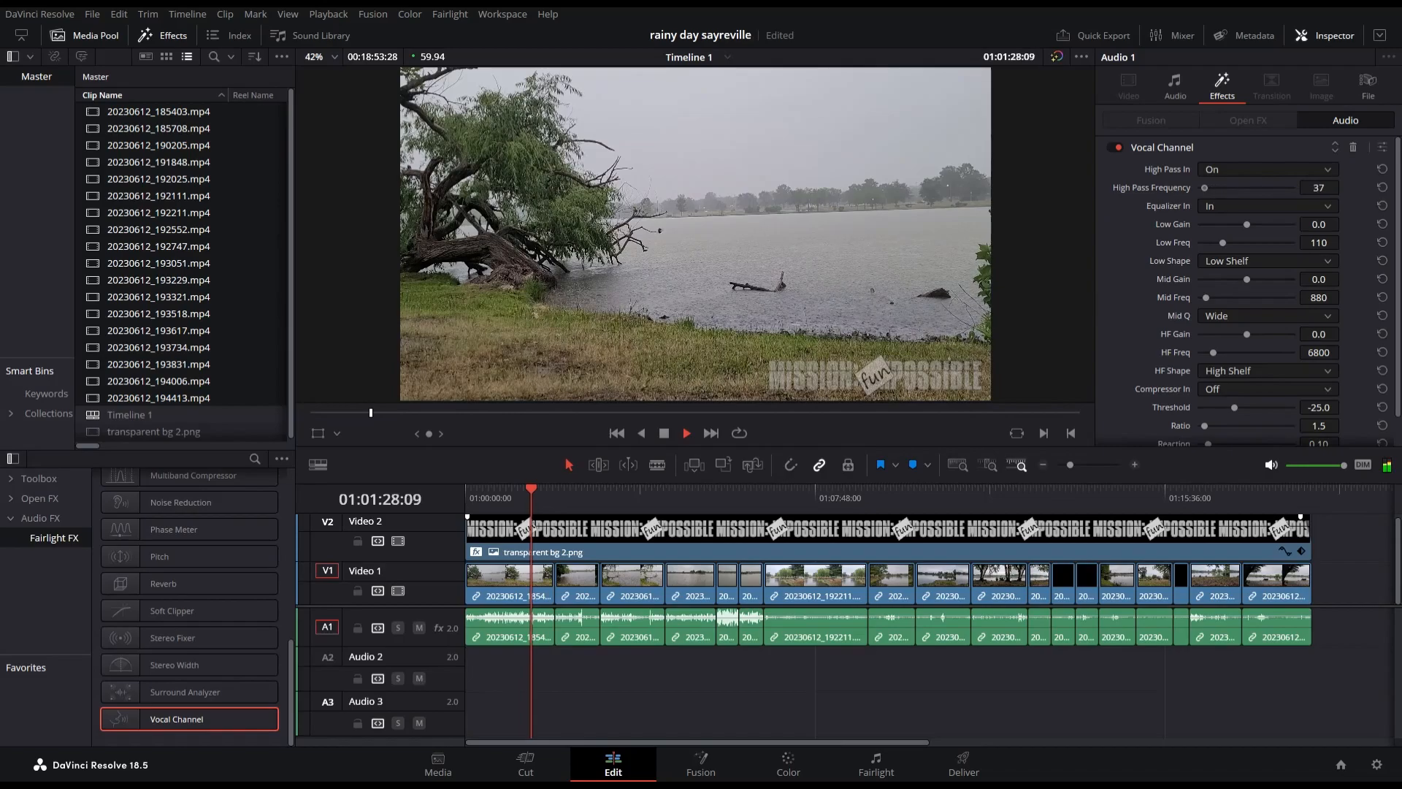